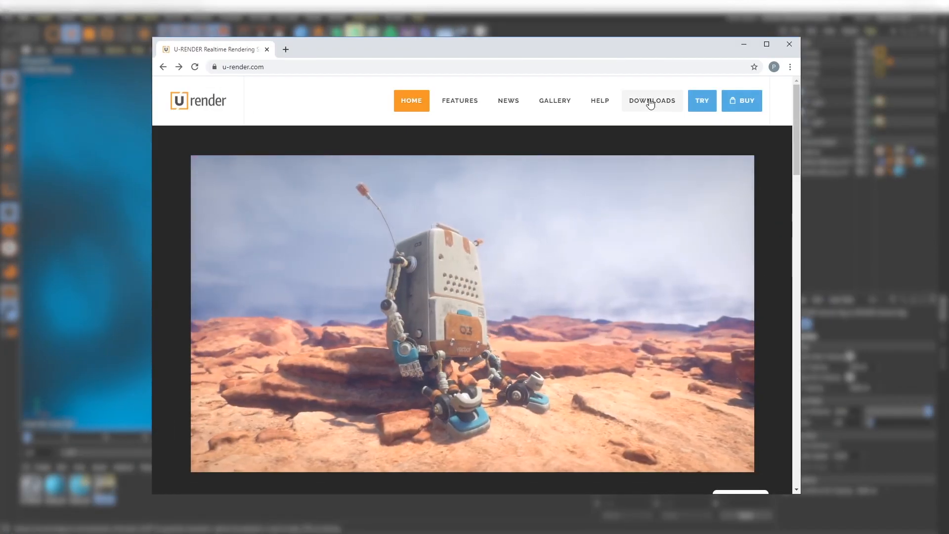
- Browse U-Render's preview downloads, then scroll the trial page to 'Request a U-RENDER Trial License'
left_click(651, 100)
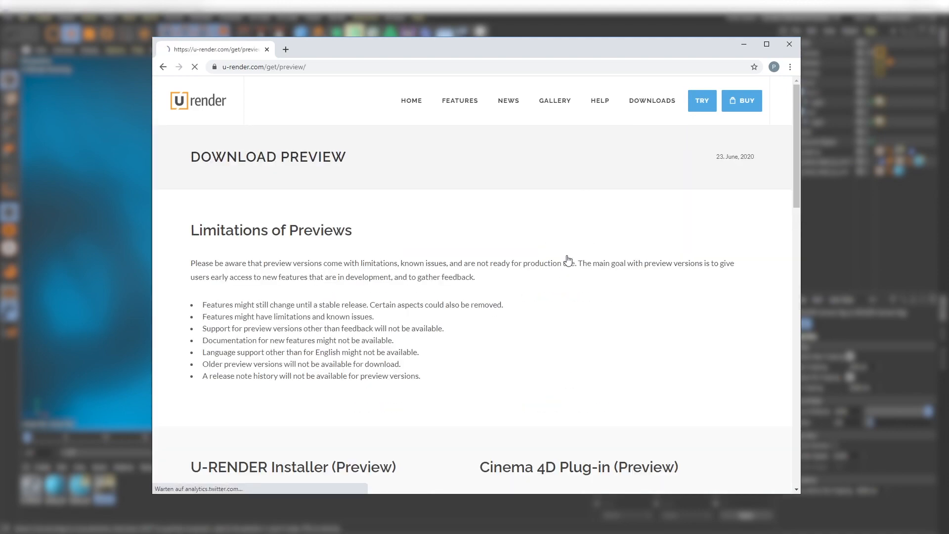
scroll("down", 3)
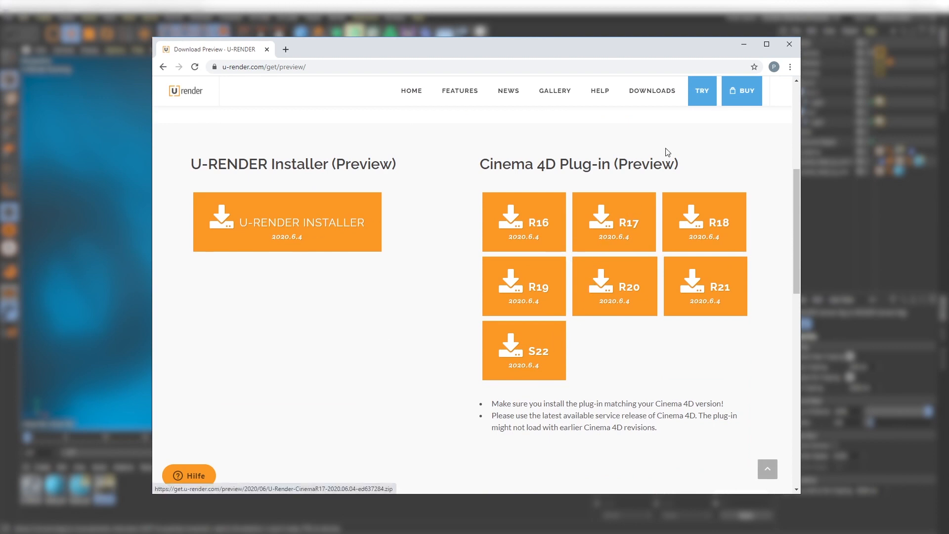
left_click(701, 90)
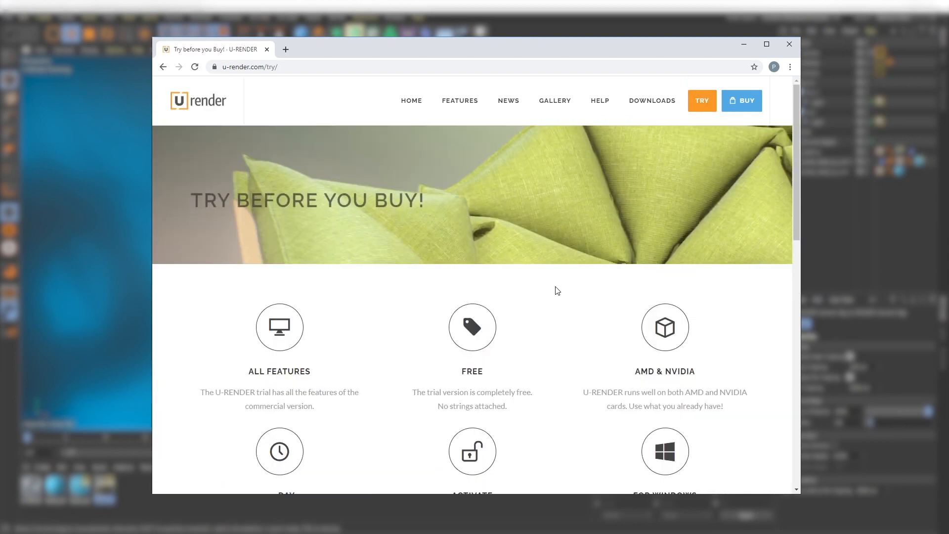
scroll("down", 3)
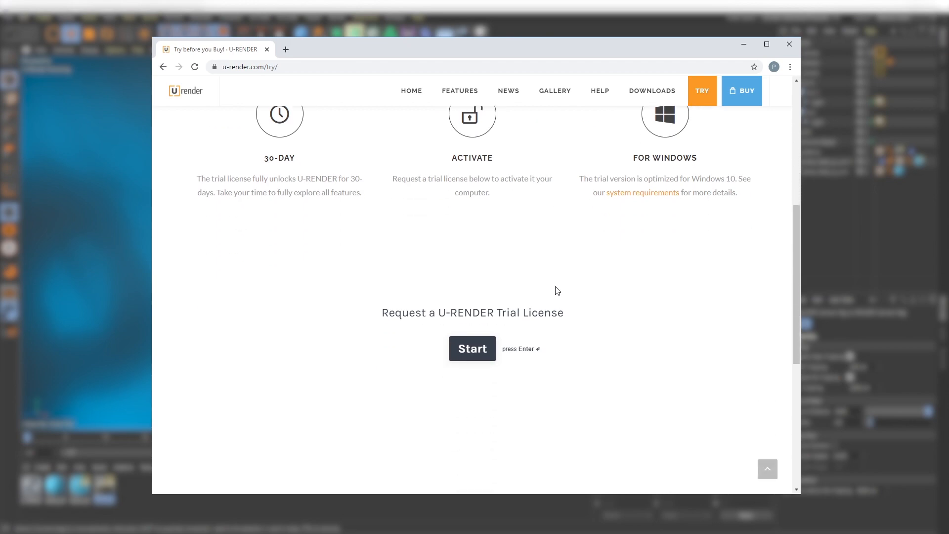
scroll("down", 3)
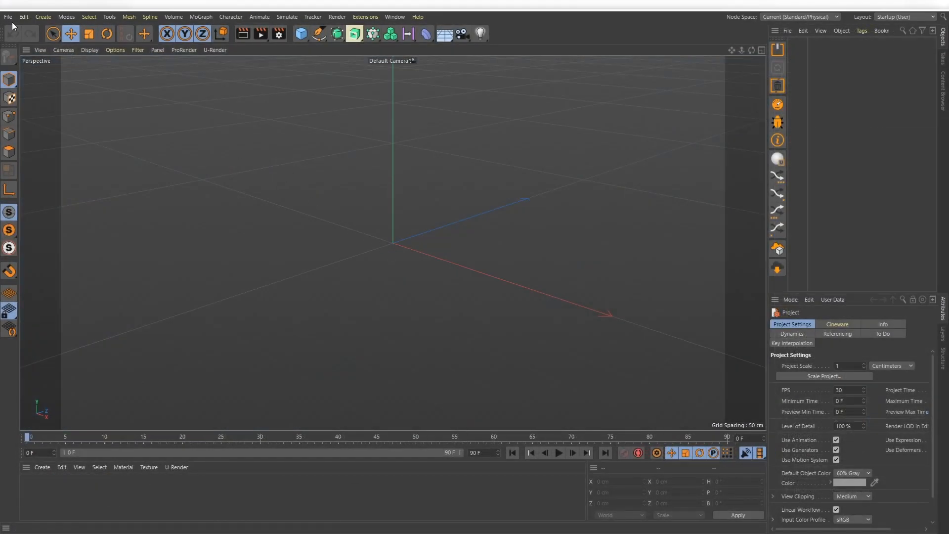
- Open the oceanus statue scene from the File menu
left_click(8, 17)
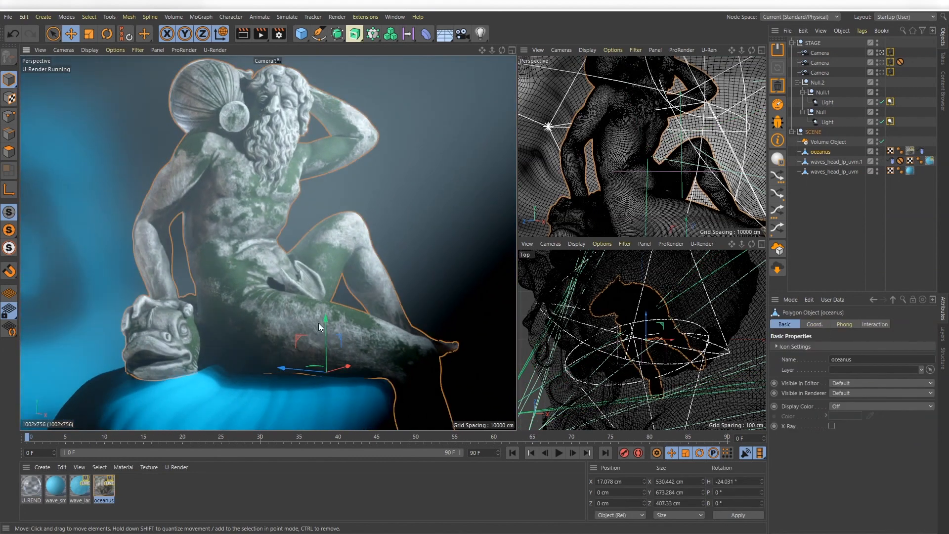
- Deselect the object and open U-Render's Live View settings from the perspective viewport
left_click(107, 33)
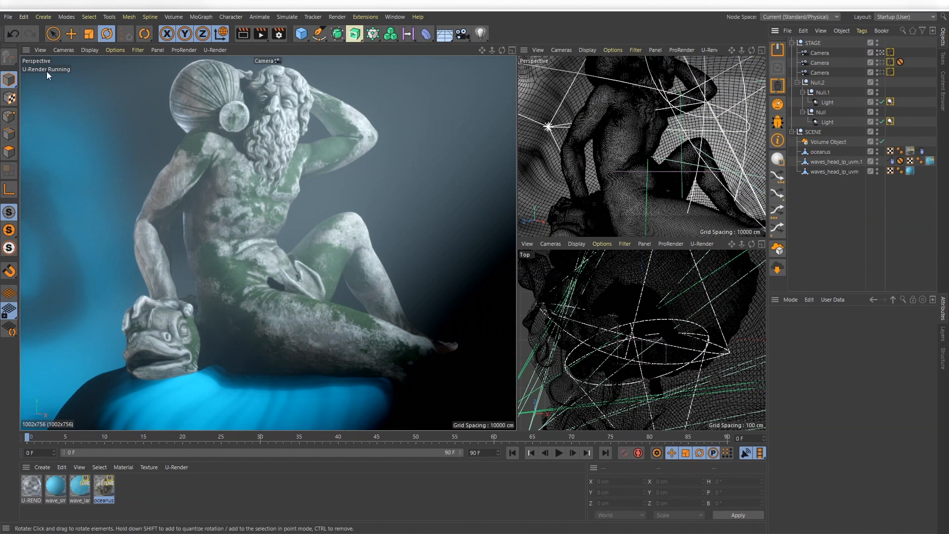
mouse_move(99, 67)
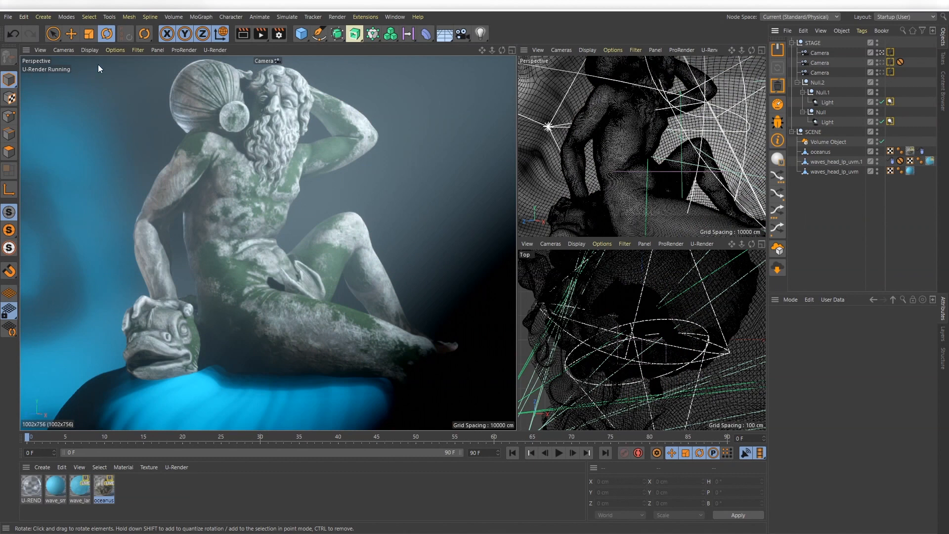
left_click(215, 50)
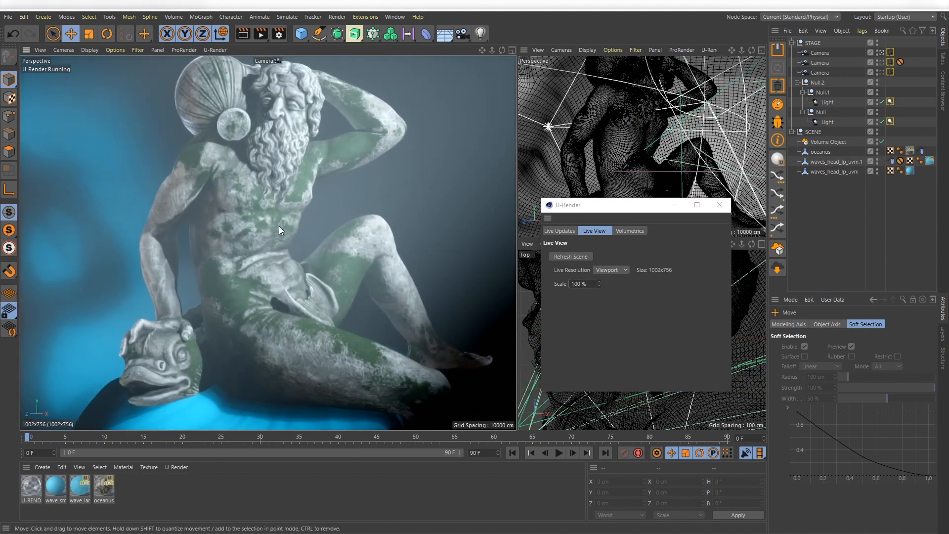
mouse_move(719, 204)
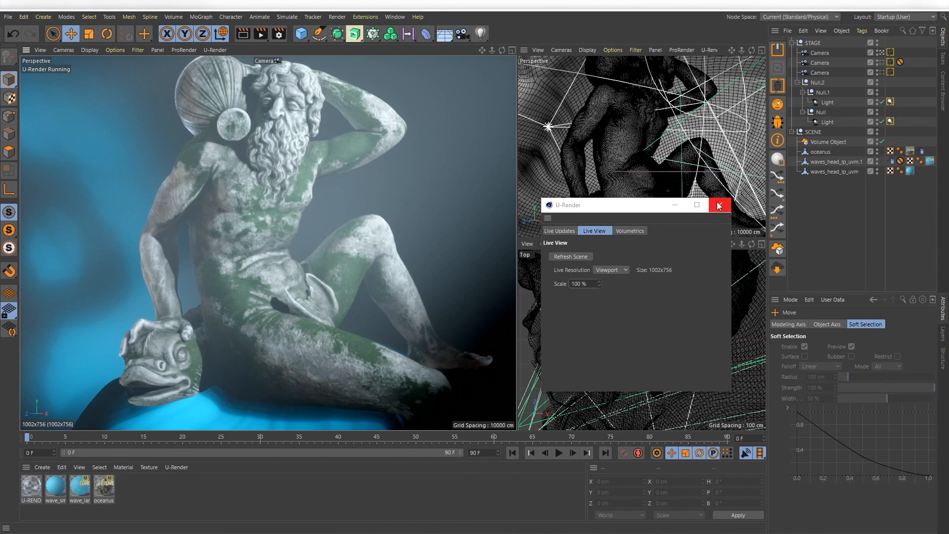
- Close U-Render settings, use second perspective and top views as render view, then main perspective
left_click(720, 205)
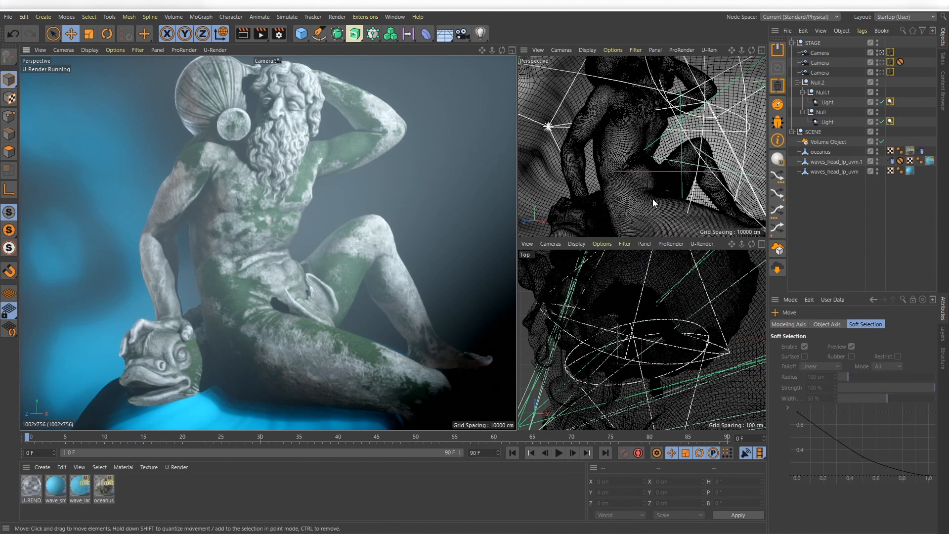
left_click(537, 50)
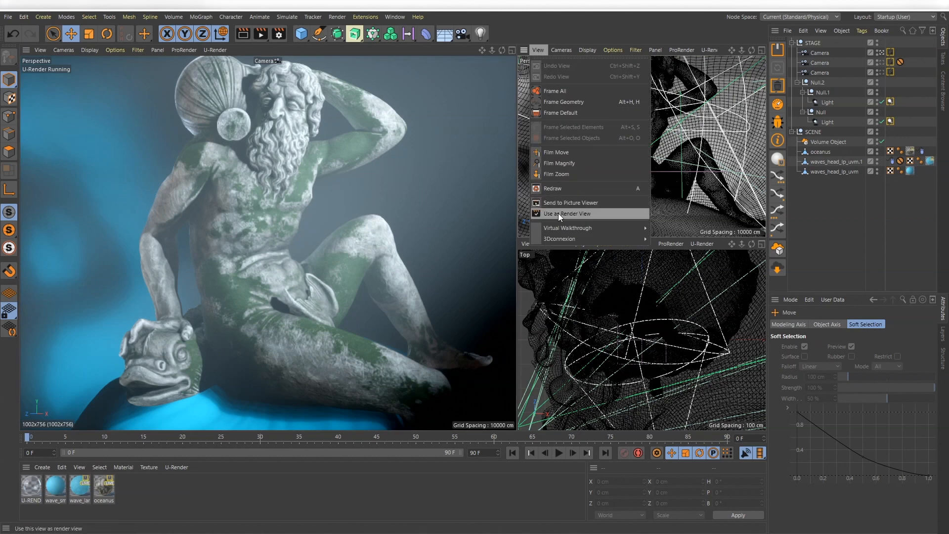
left_click(566, 213)
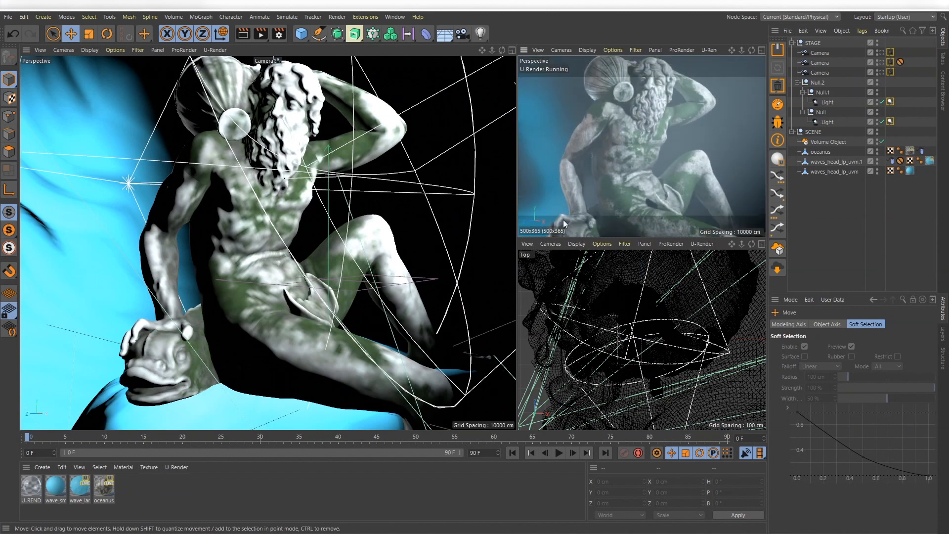
left_click(527, 244)
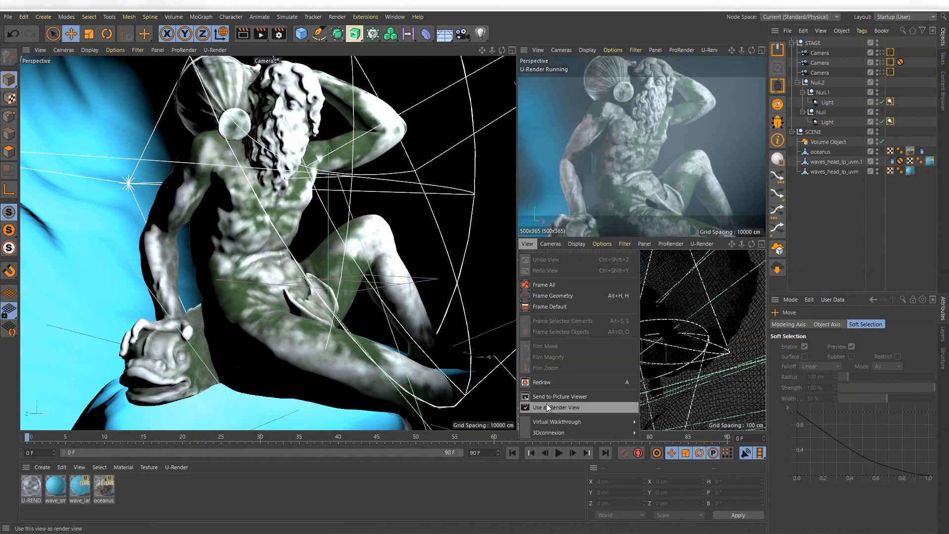
left_click(551, 407)
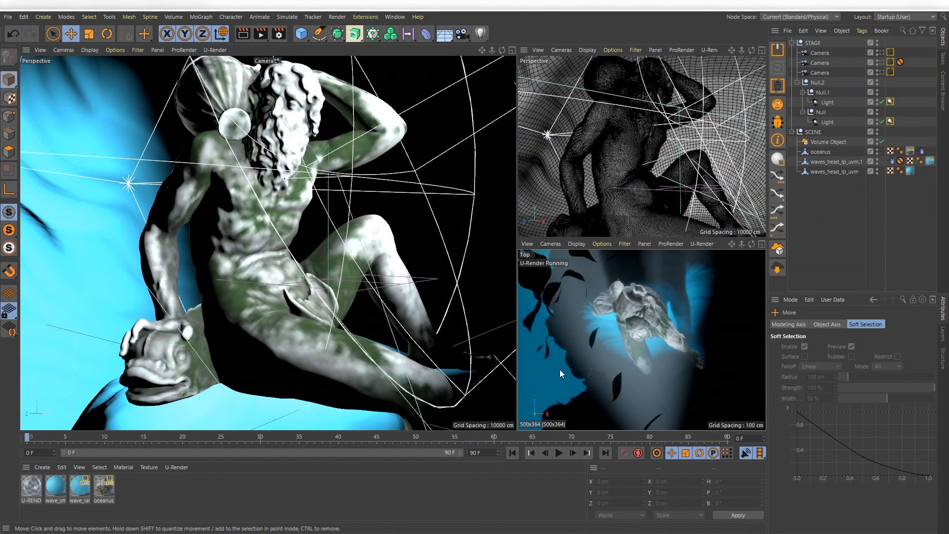
left_click(40, 49)
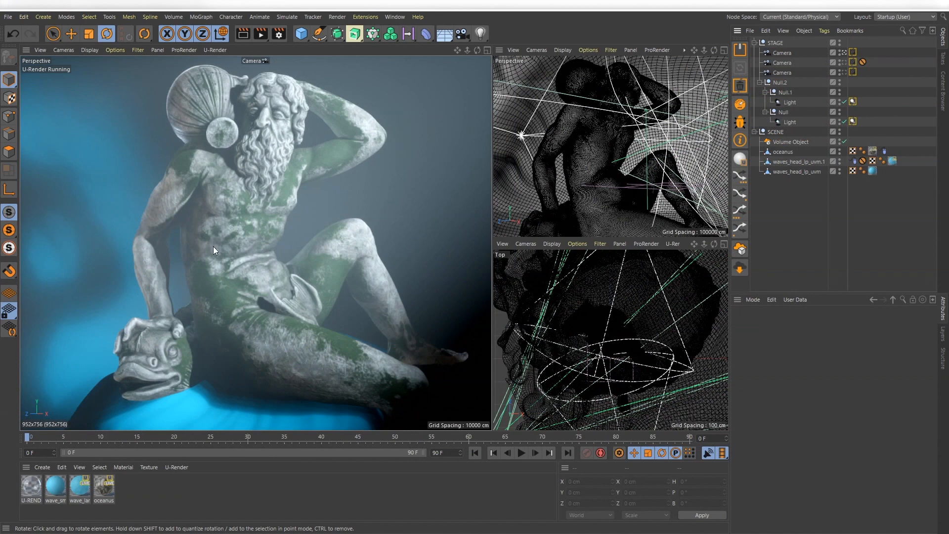
mouse_move(746, 191)
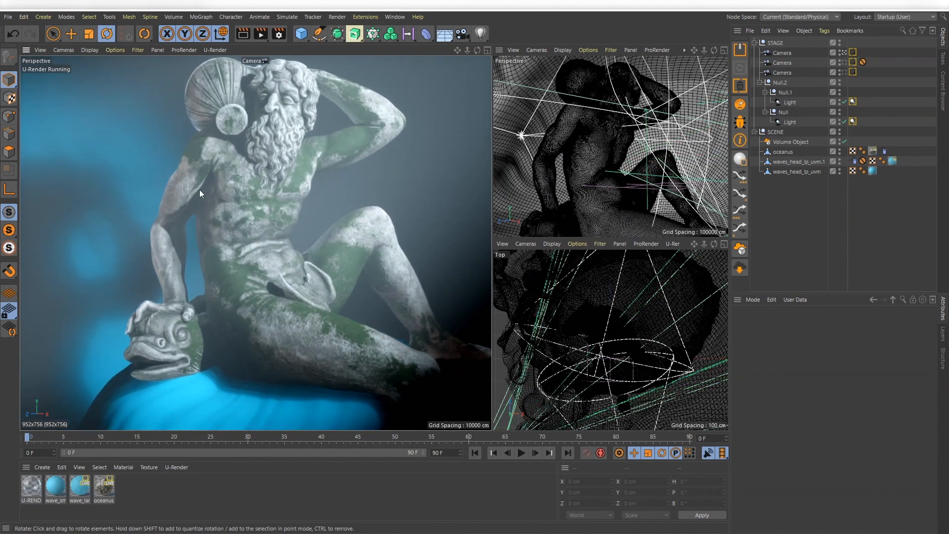
- Create a new floating view panel and set it as the U-Render render view
left_click(157, 50)
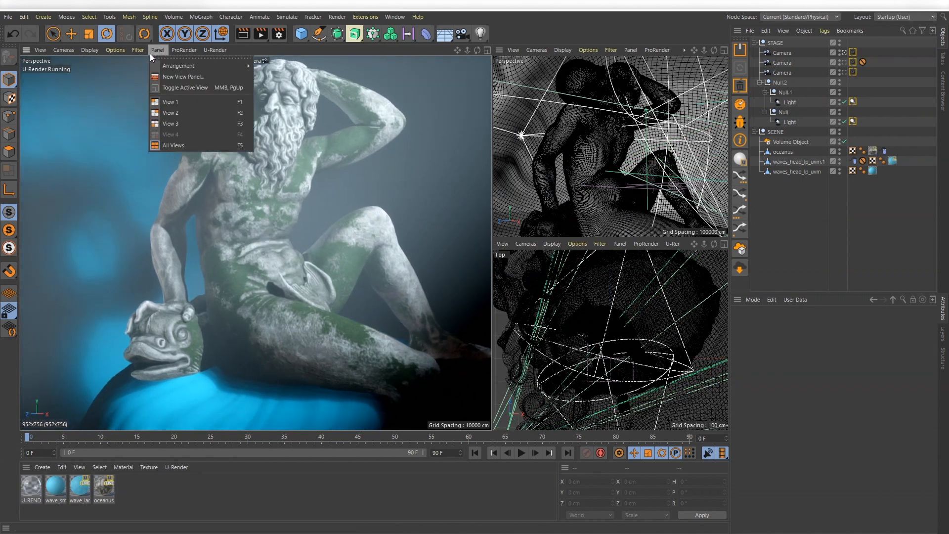
left_click(182, 76)
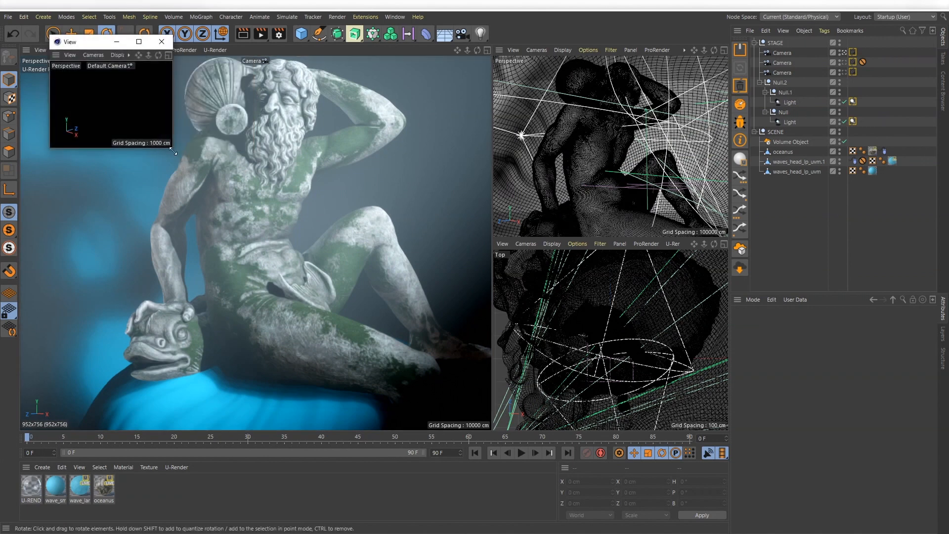
left_click(70, 55)
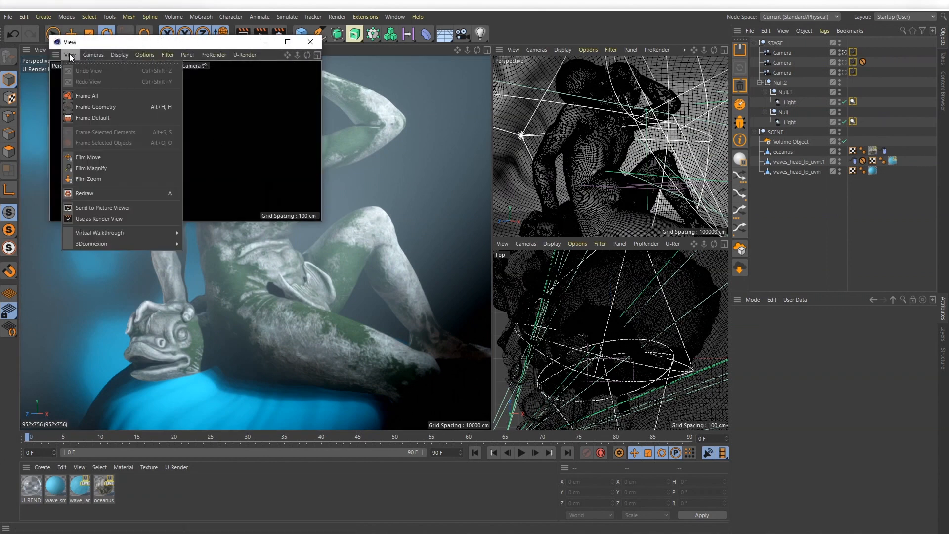
left_click(99, 219)
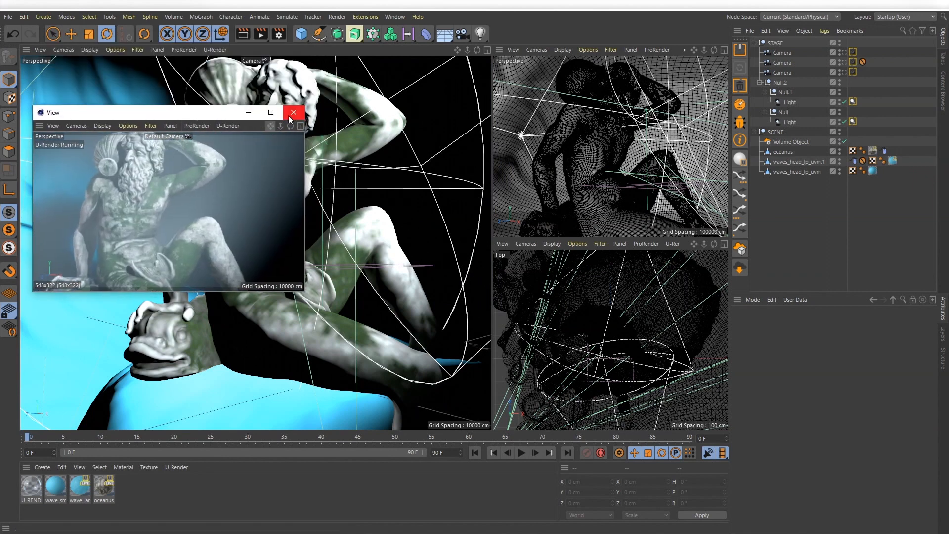
- Close the floating view panel
left_click(293, 113)
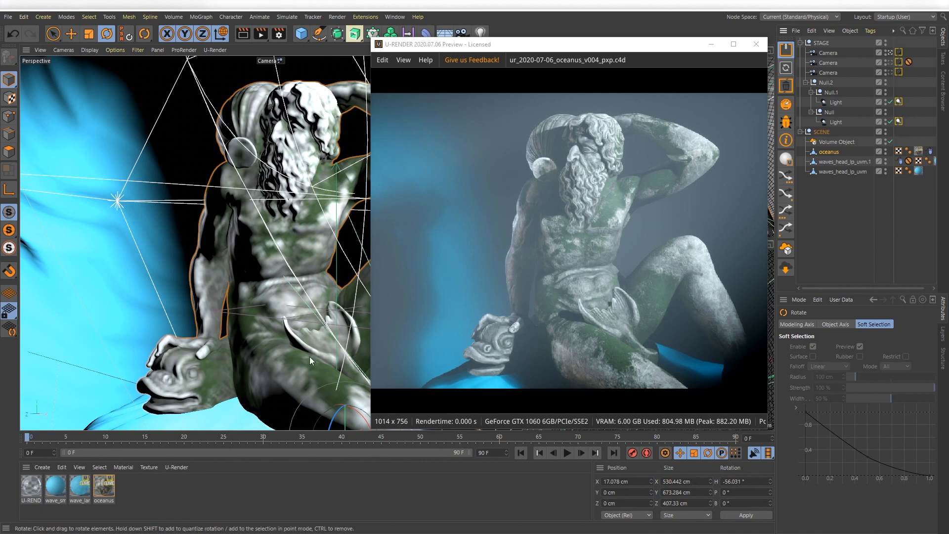
- Duplicate the oceanus statue, move the copy beside the original, and start U-Render
left_click(71, 33)
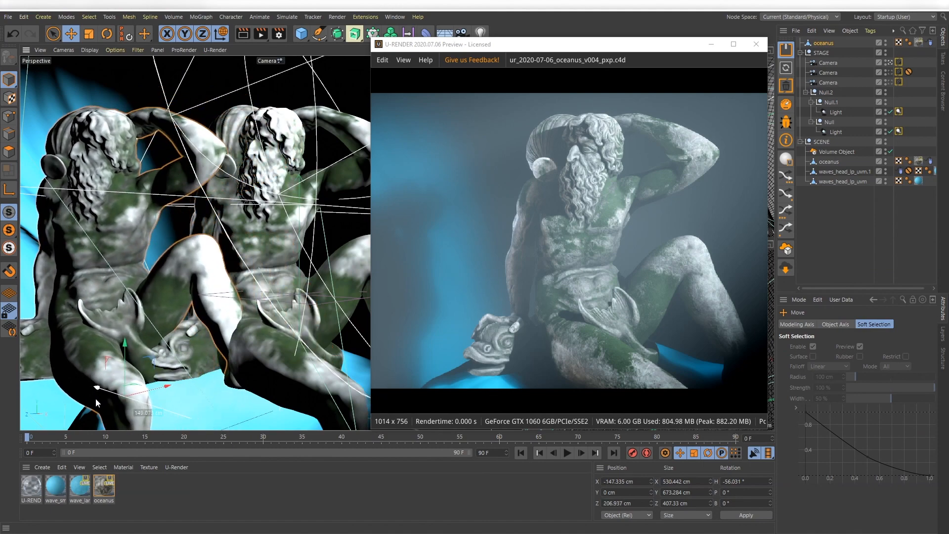
left_click_drag(96, 388, 212, 323)
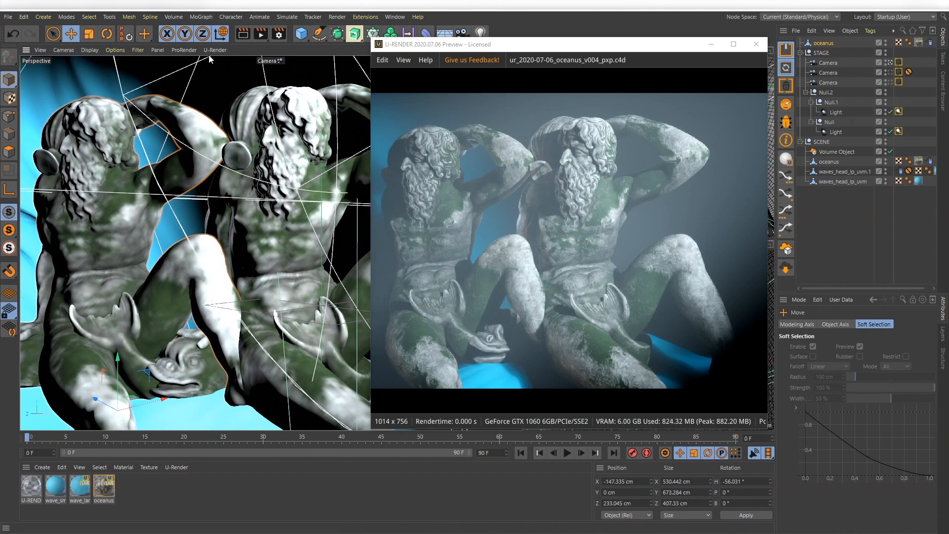
left_click(216, 49)
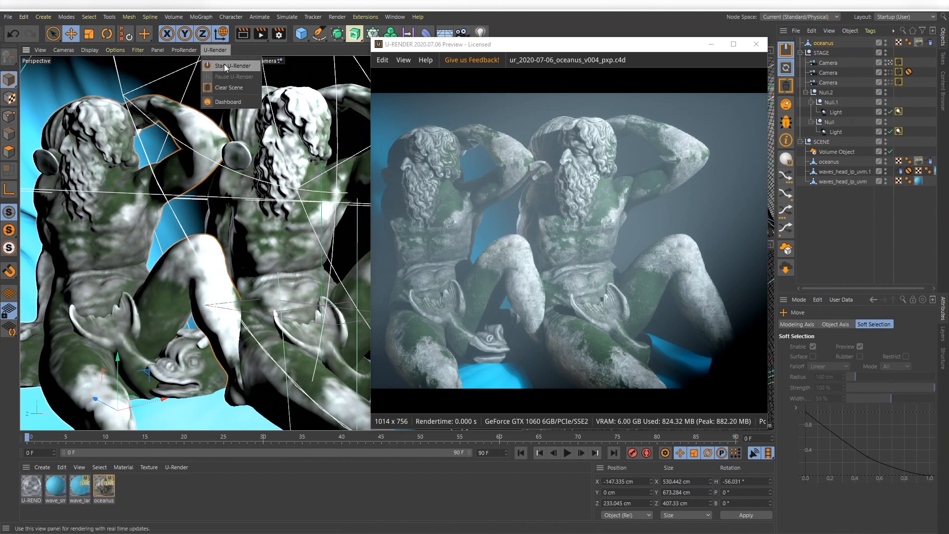
left_click(231, 65)
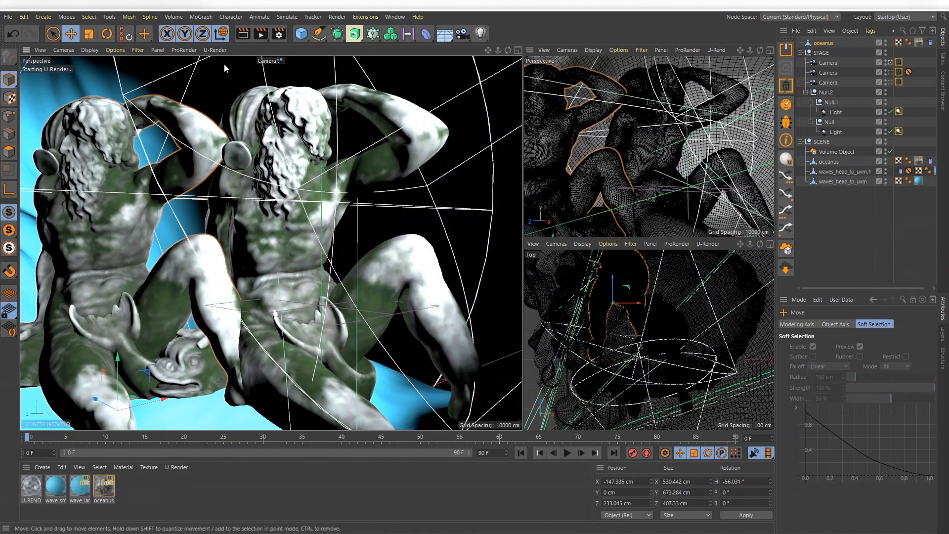